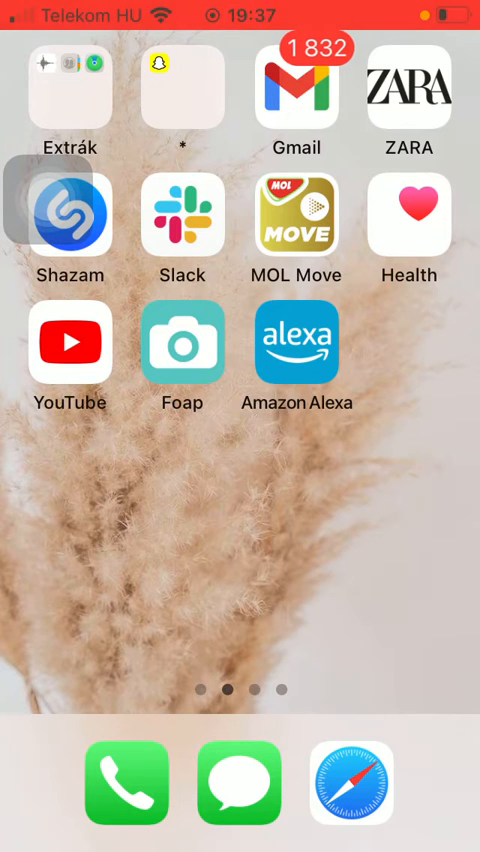
Launch Amazon Alexa and go to Device Settings, where hands-free voice activation is off.
click(296, 340)
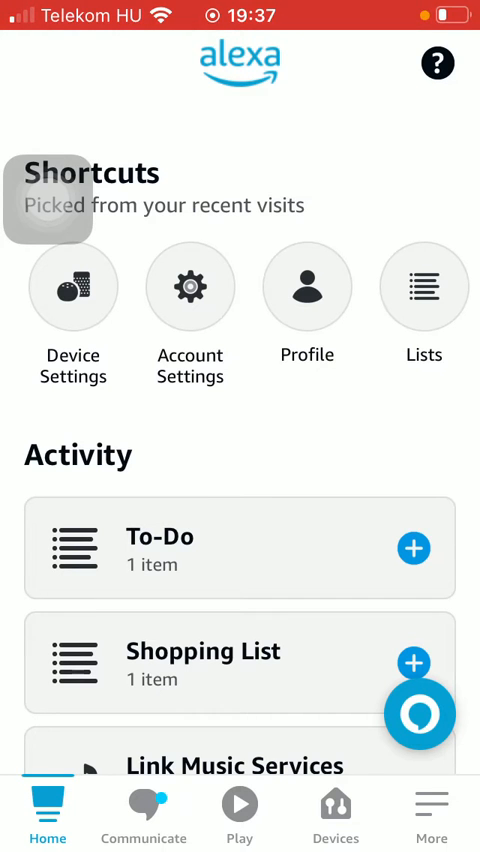
click(431, 810)
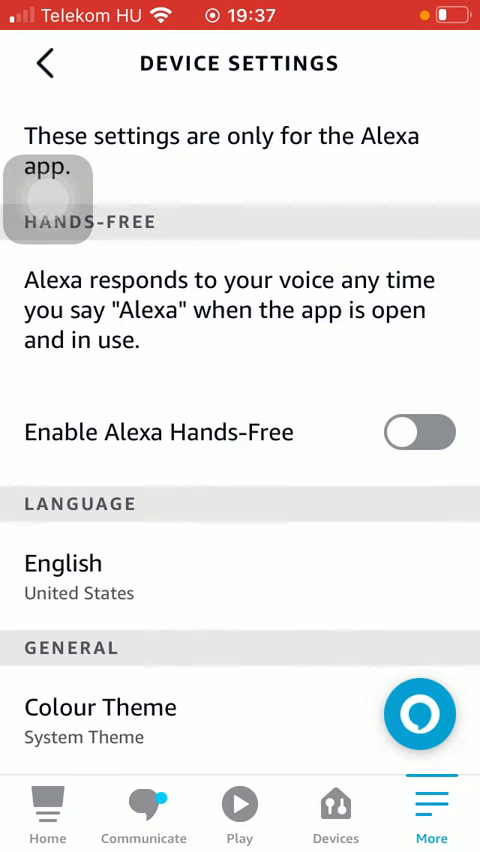
Change the Device Location country to Botswana, leaving the address fields empty.
scroll(down, 3)
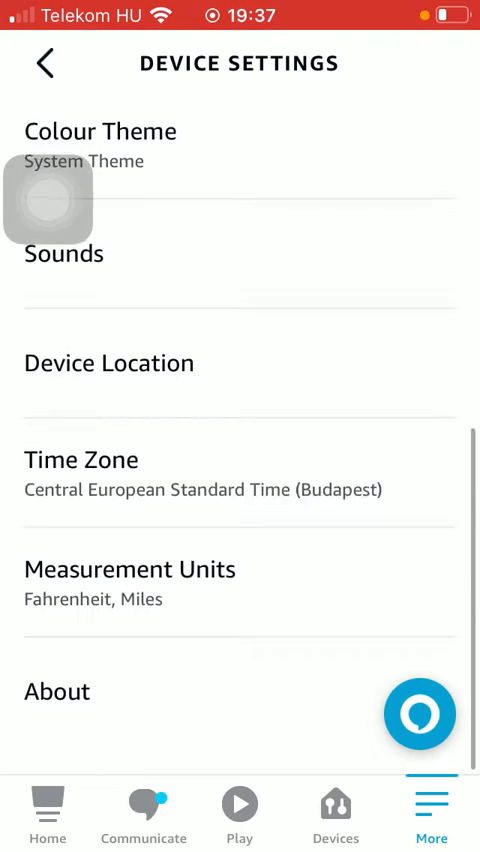
click(109, 362)
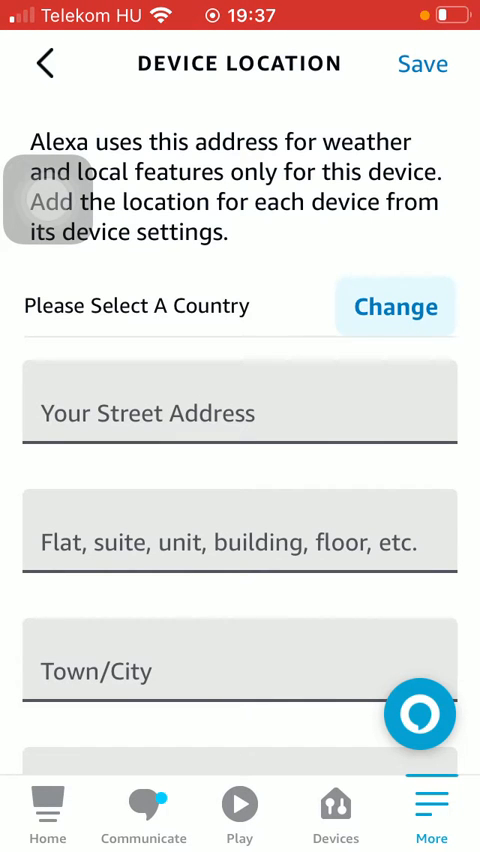
click(395, 307)
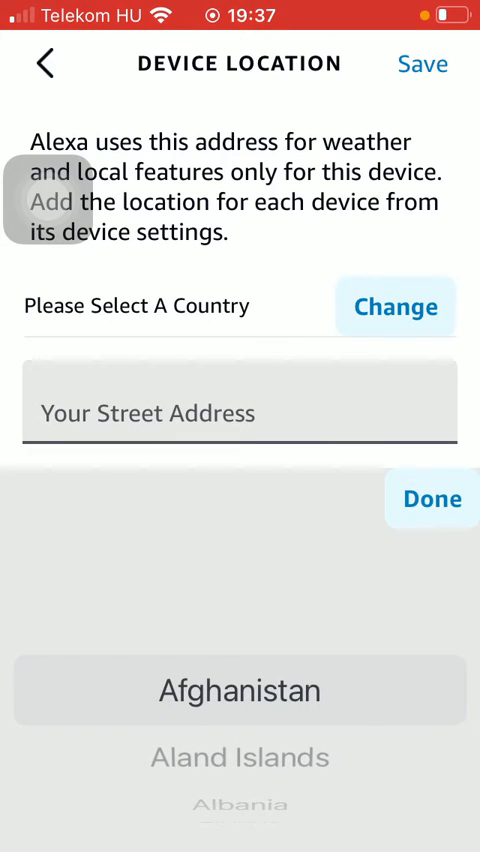
scroll(down, 3)
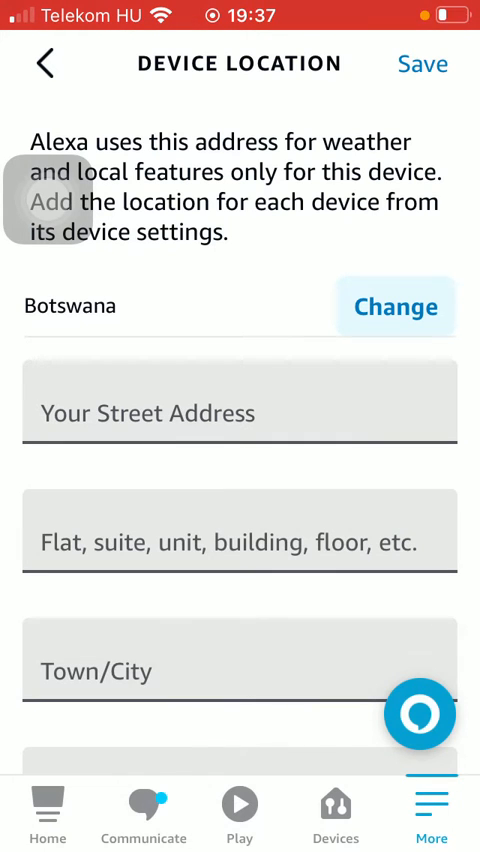
Enter street 'Addreas' and further address values 'Bo' and 'Nskdkxxj', then save.
click(240, 412)
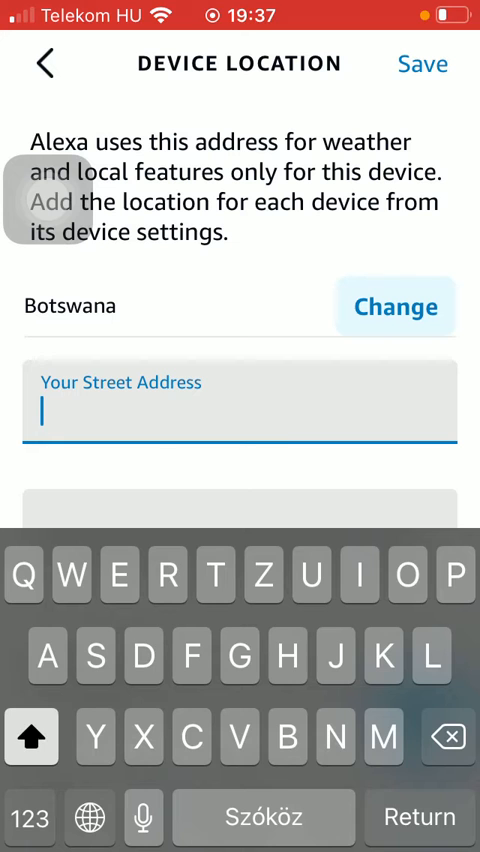
text(Addreas)
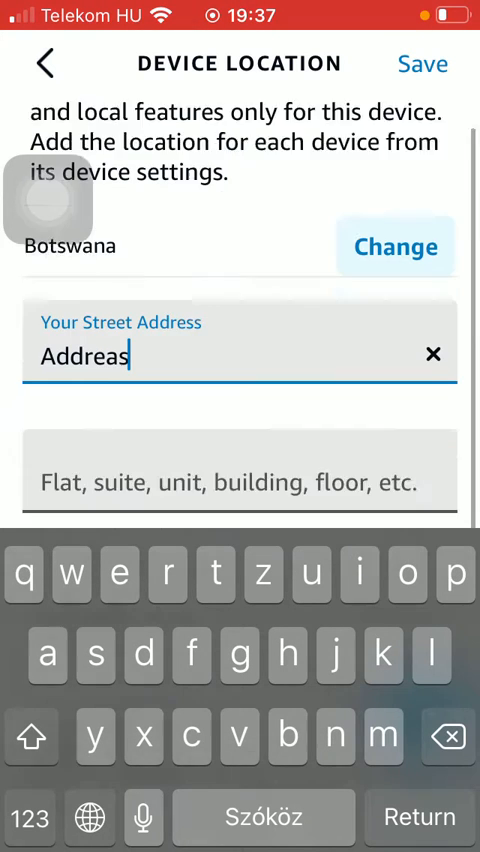
click(240, 482)
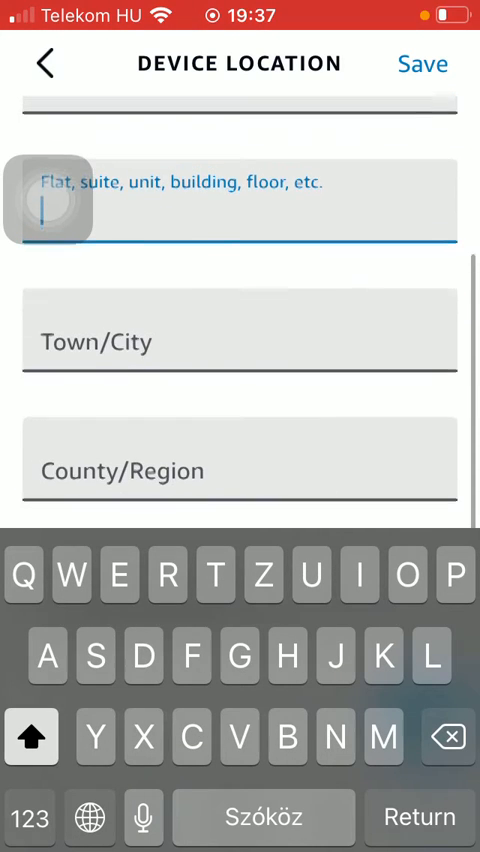
text(Bomsns)
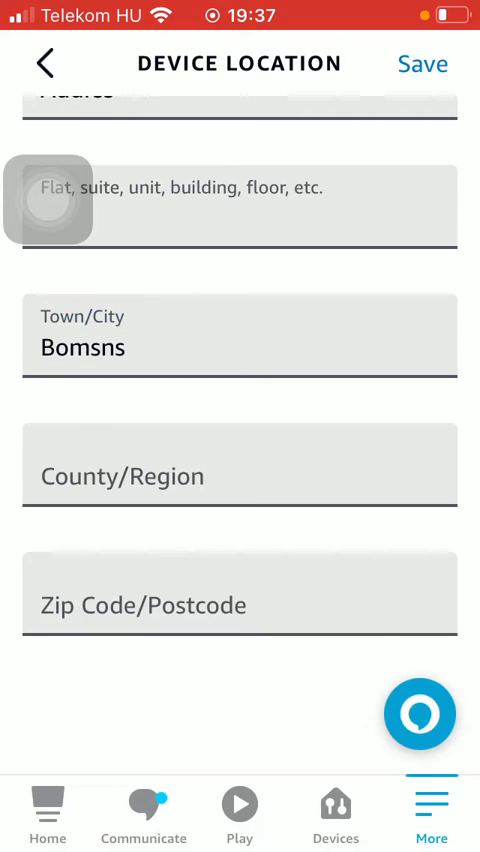
text(Nskdkxxj)
text(Xmxnxnxn)
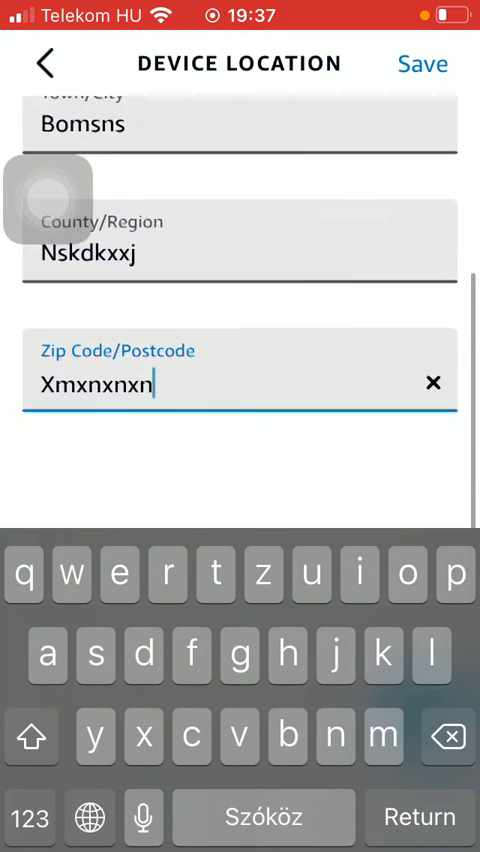
scroll(down, 3)
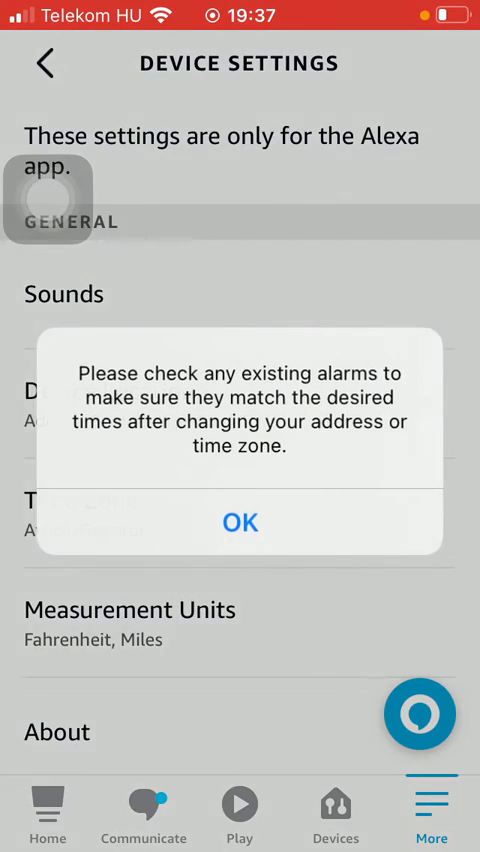
Dismiss the check-alarms notice and view the Botswana address and Africa/Gaborone time zone.
click(240, 522)
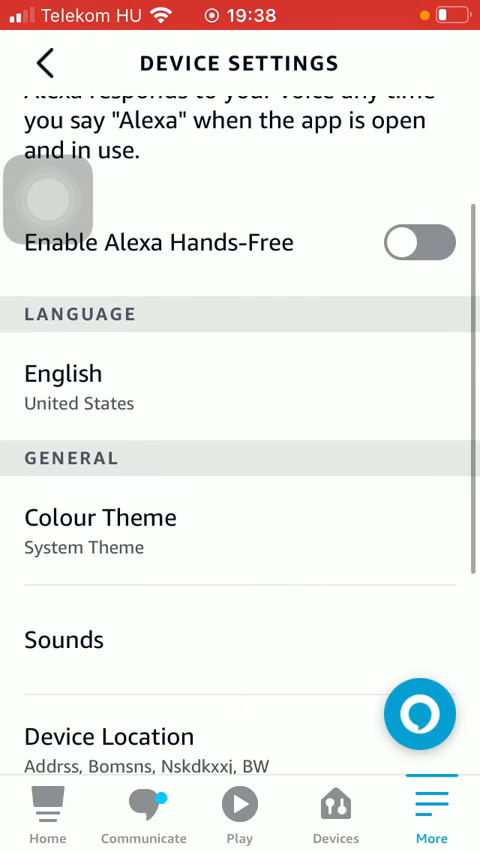
scroll(down, 3)
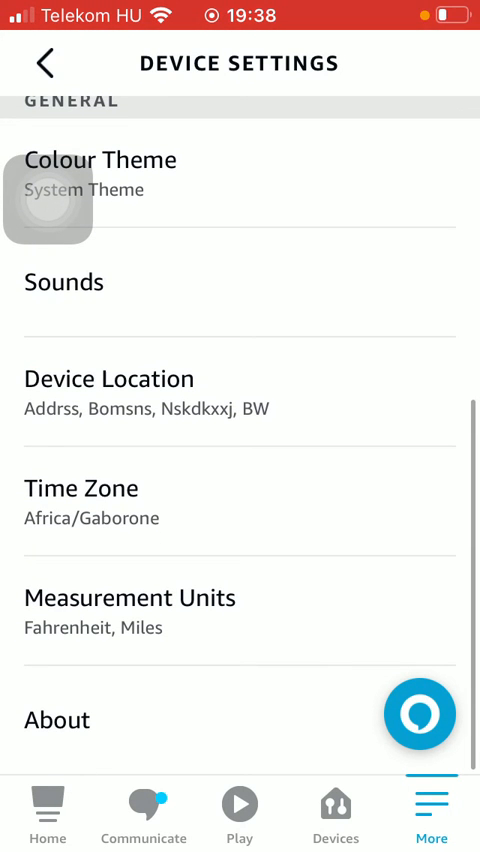